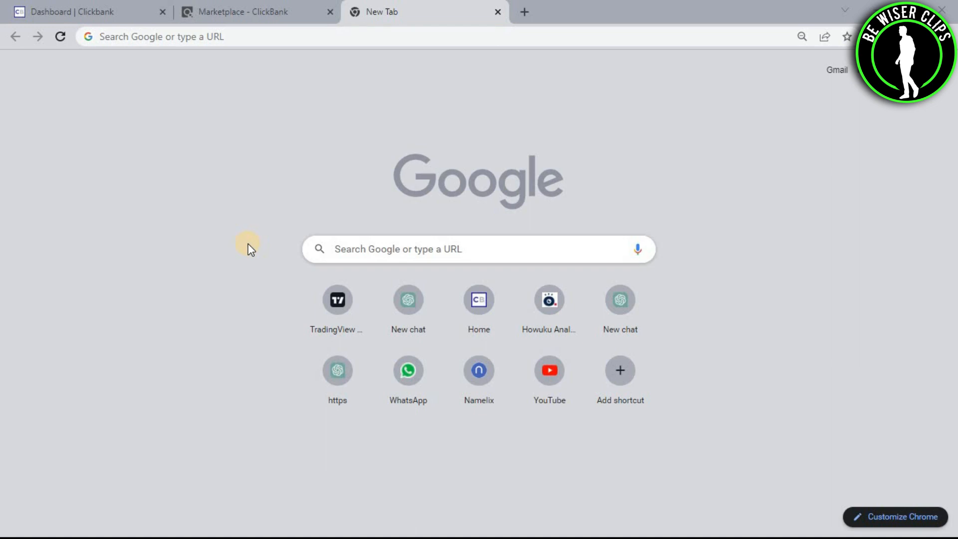
pyautogui.moveTo(372, 61)
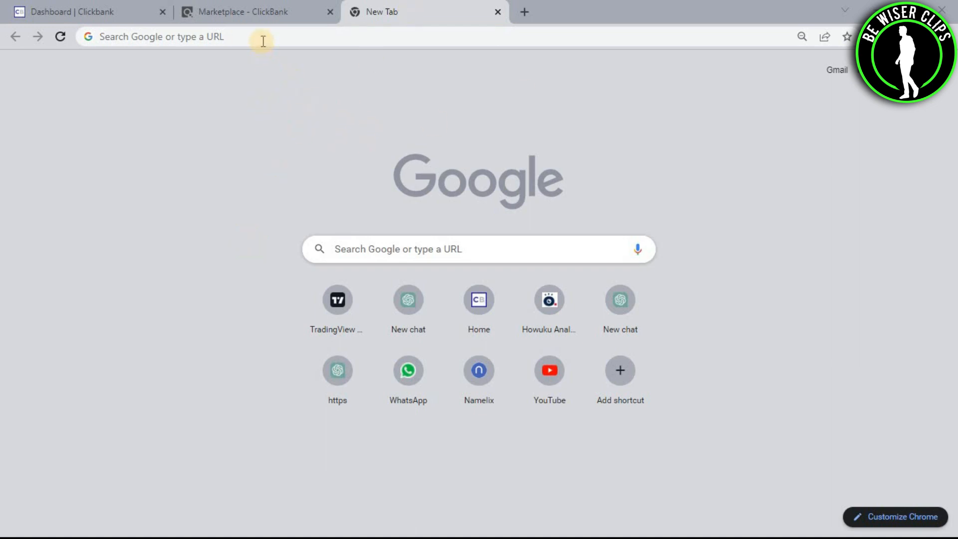
# Step: Search Google for 'chrome web store' and go to the Chrome Web Store result
pyautogui.write('chrome')
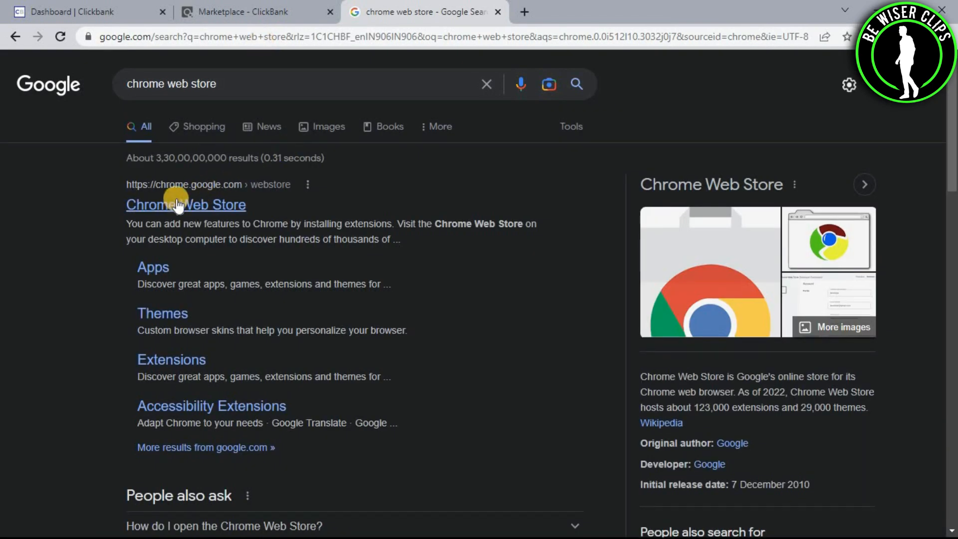
pyautogui.click(186, 204)
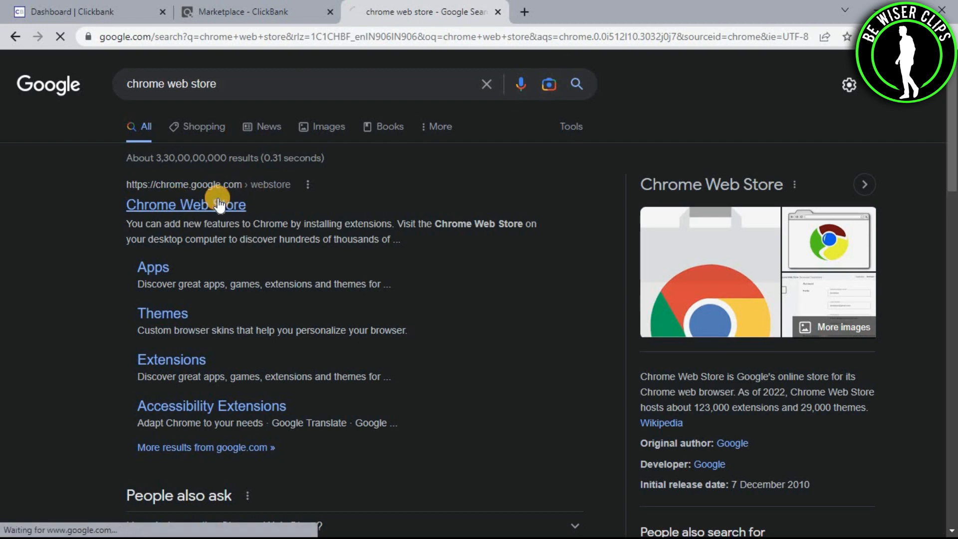
pyautogui.click(185, 204)
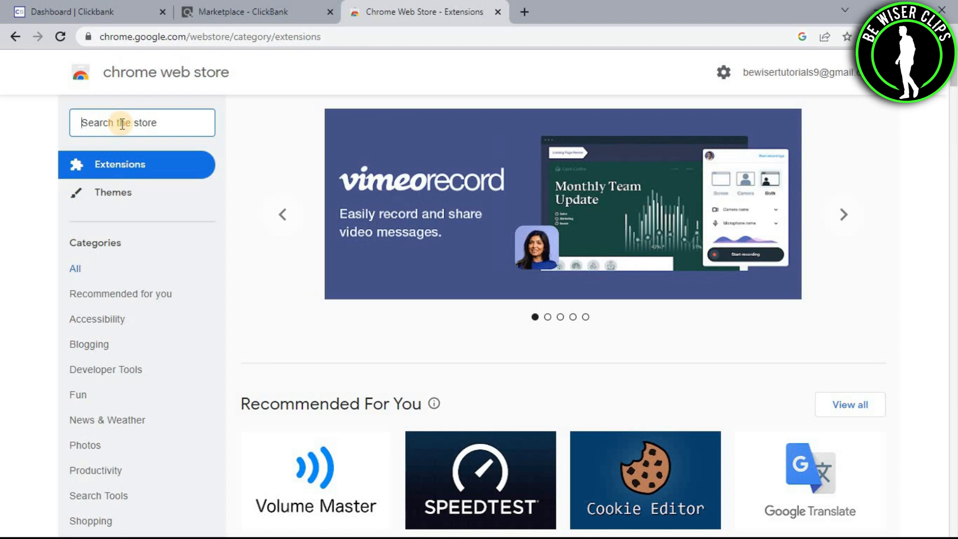
# Step: Search the store for 'video downloader', filter to extensions, and go to the Video Downloader Plus listing
pyautogui.write('video downloader')
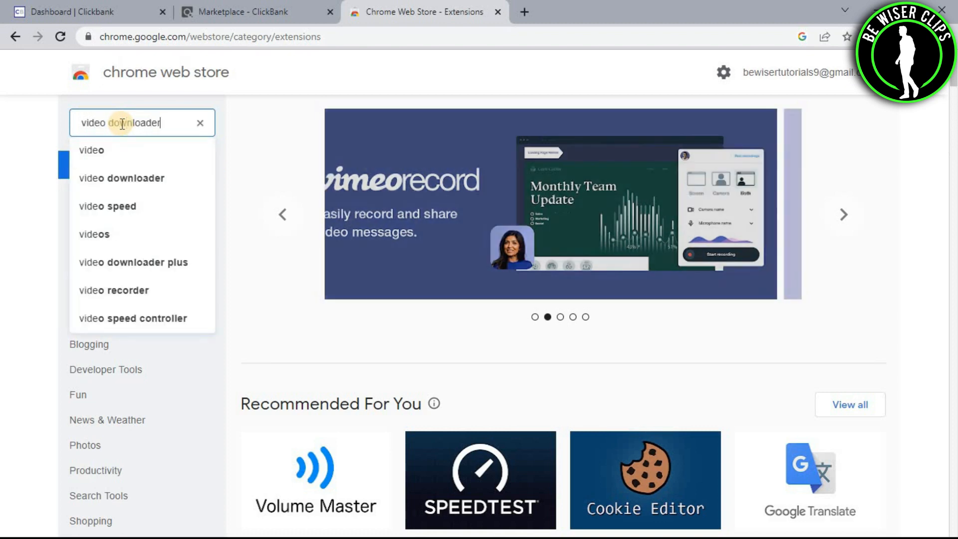
pyautogui.press('Enter')
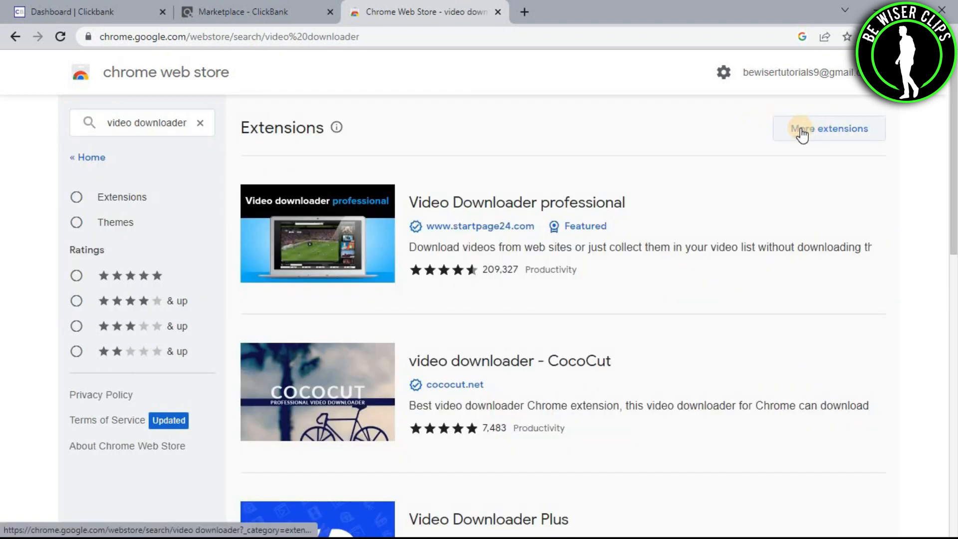
pyautogui.click(828, 129)
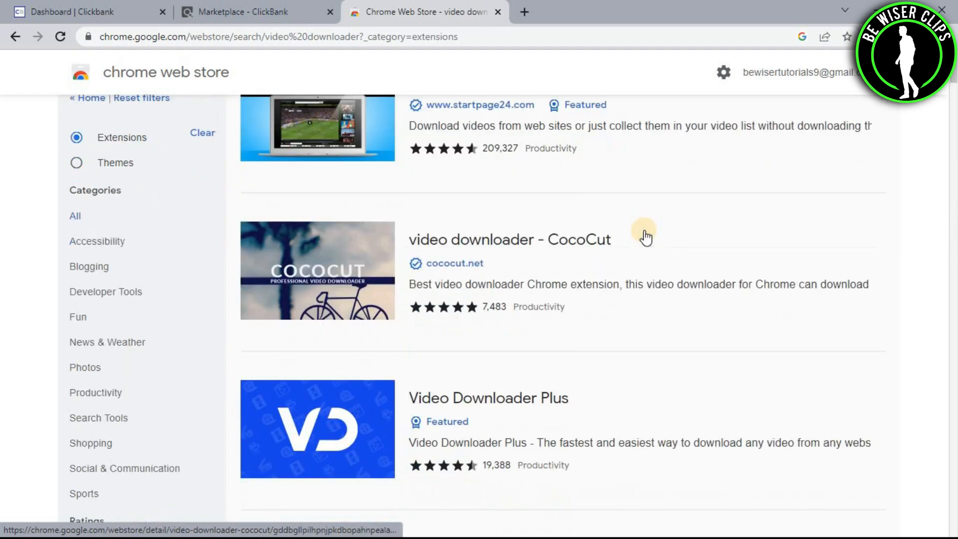
pyautogui.scroll(-3)
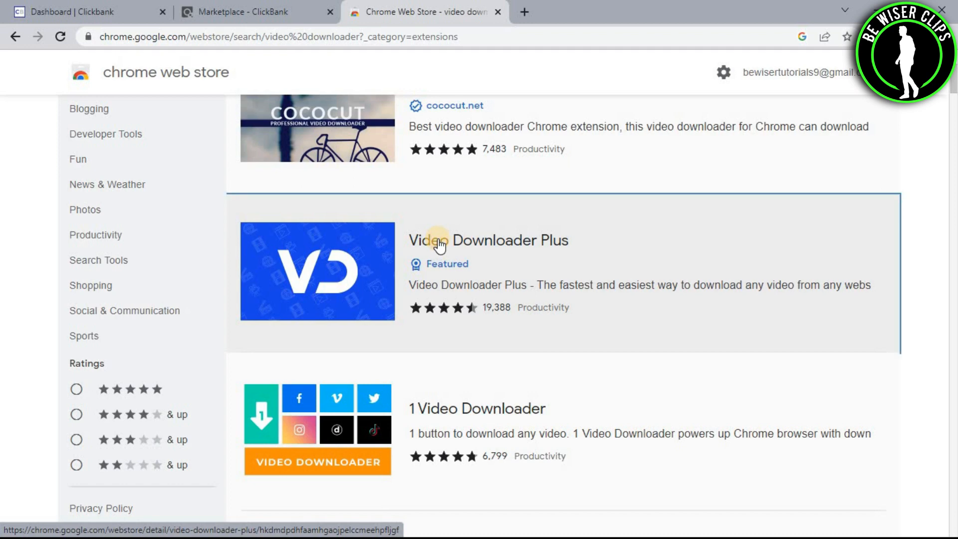
pyautogui.click(488, 240)
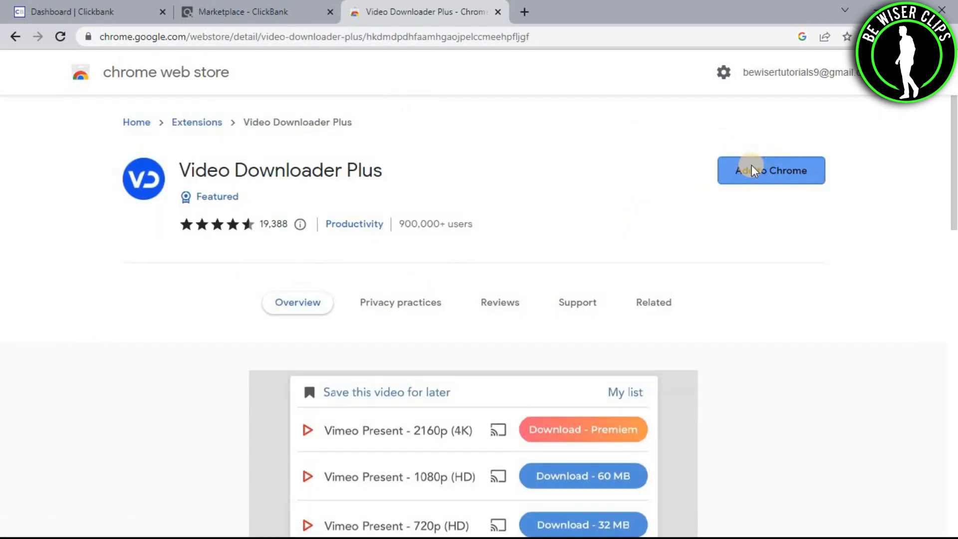
# Step: Add Video Downloader Plus to Chrome and confirm the installation
pyautogui.click(770, 170)
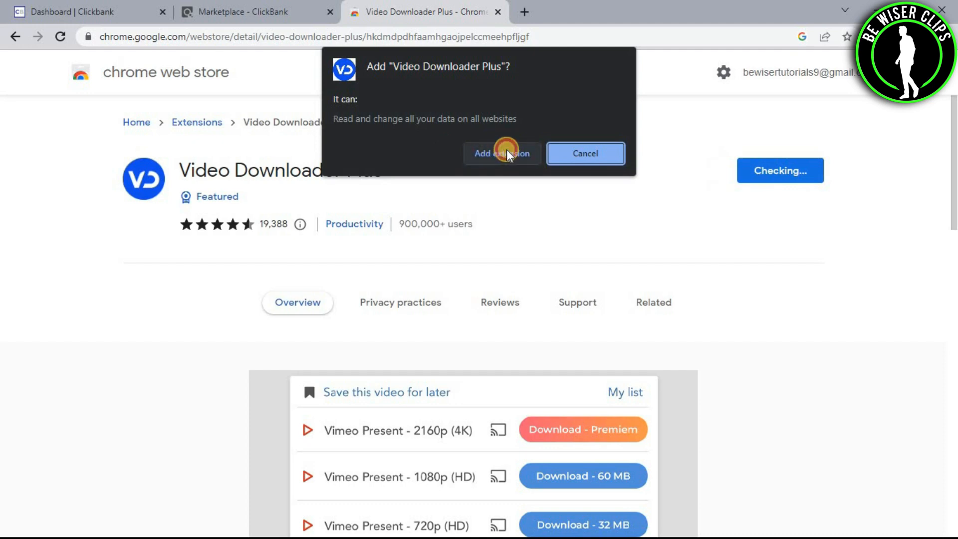
pyautogui.click(501, 154)
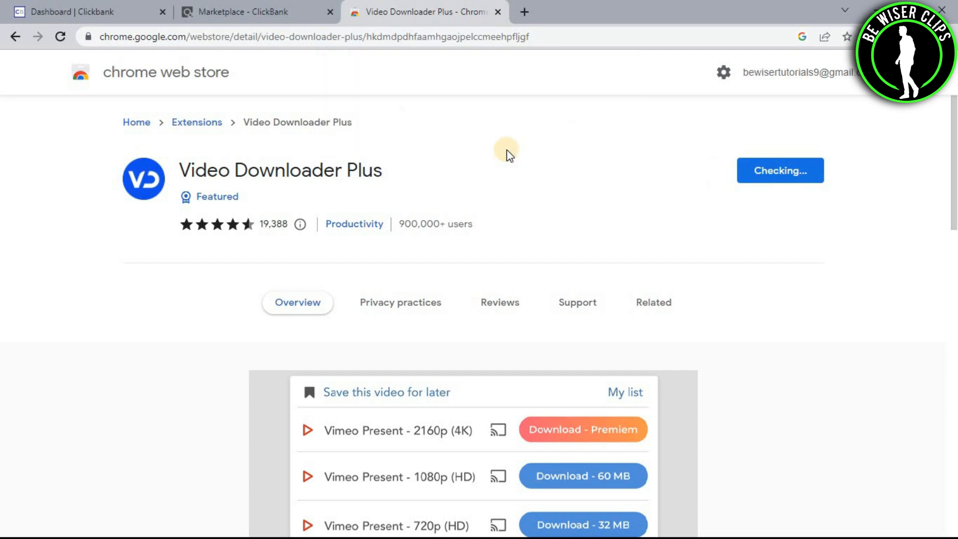
pyautogui.click(779, 170)
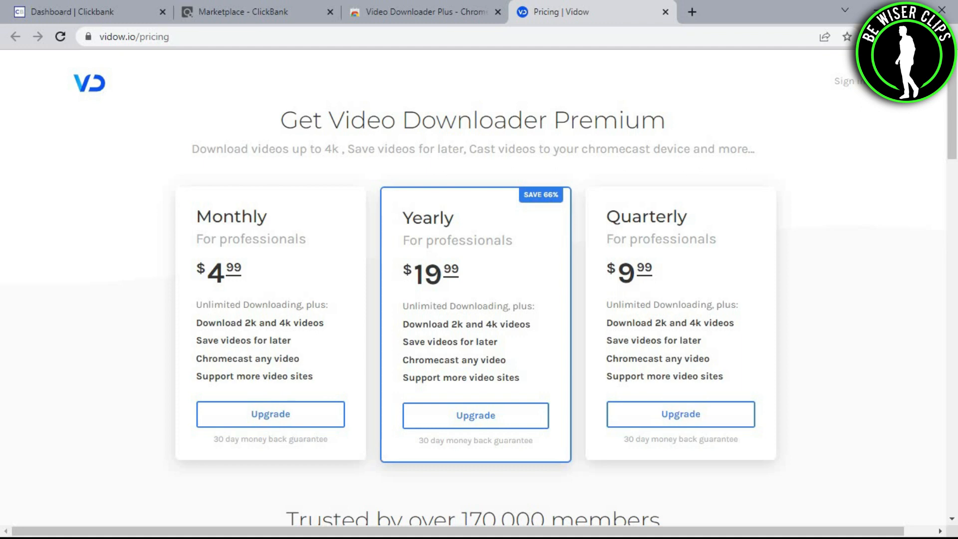
# Step: Pin Video Downloader Plus to the toolbar and return to the ClickBank Marketplace tab
pyautogui.click(847, 37)
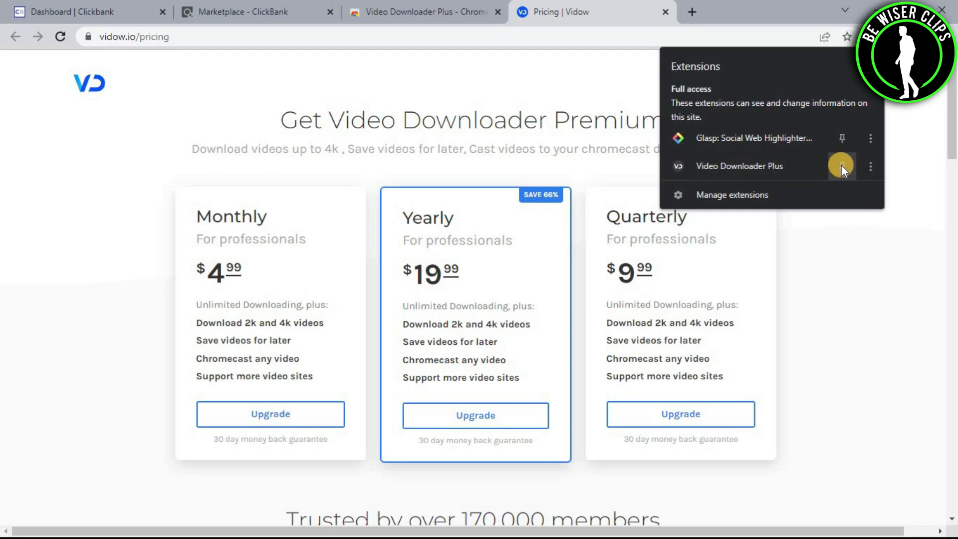
pyautogui.moveTo(842, 166)
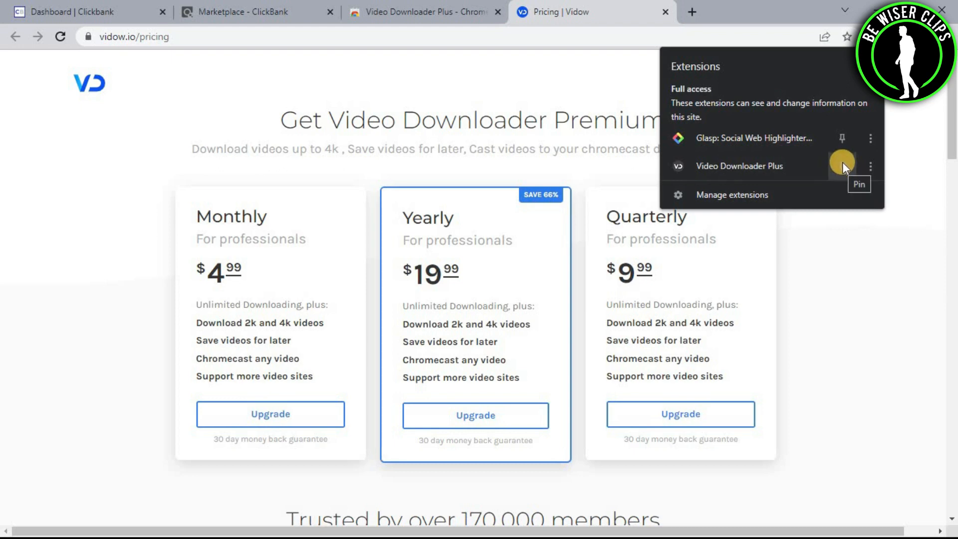
pyautogui.click(842, 165)
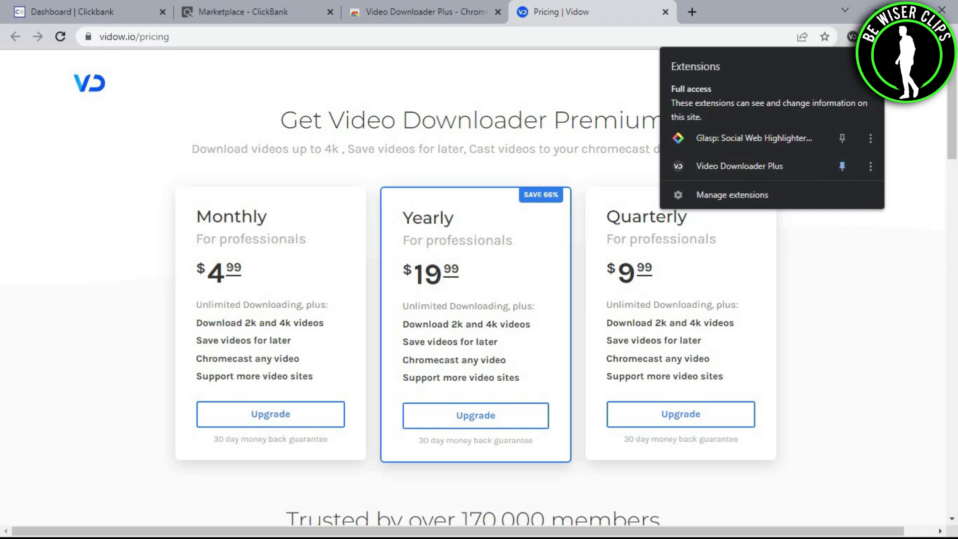
pyautogui.click(854, 37)
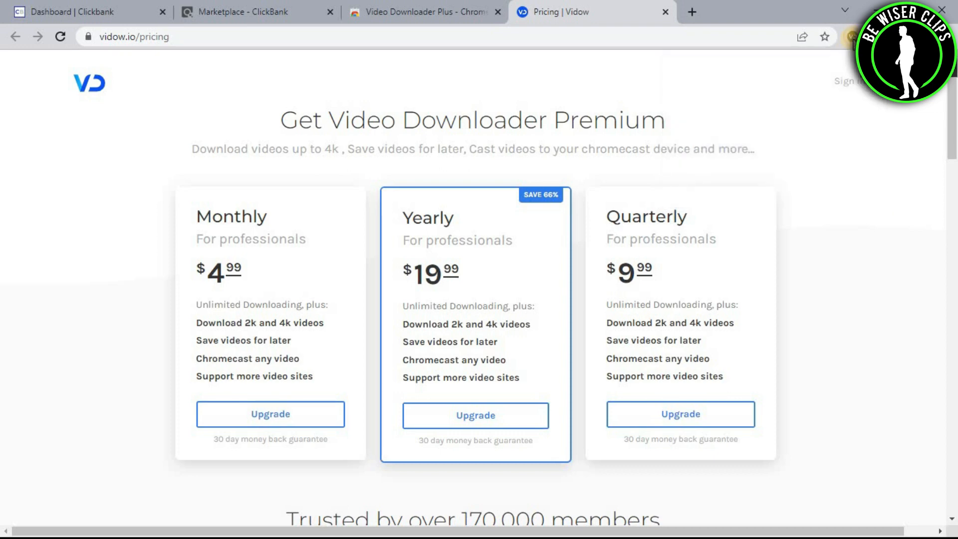
pyautogui.click(257, 12)
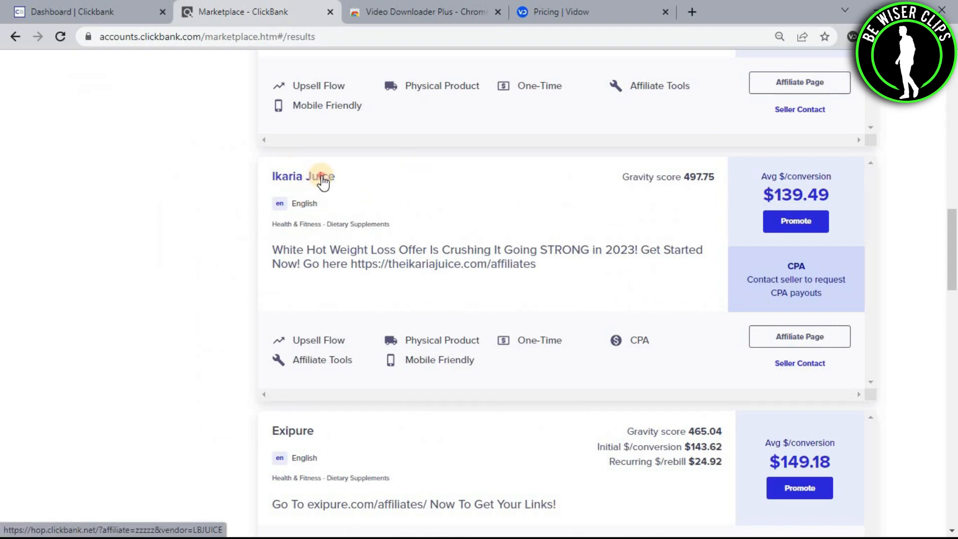
# Step: Go to the Ikaria Juice sales page from the Marketplace and play its sales video
pyautogui.click(303, 177)
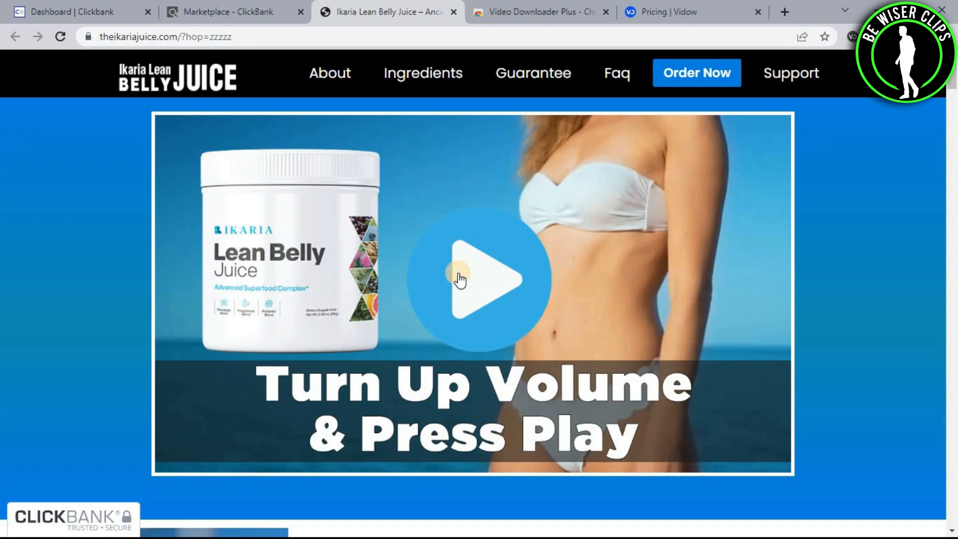
pyautogui.click(477, 280)
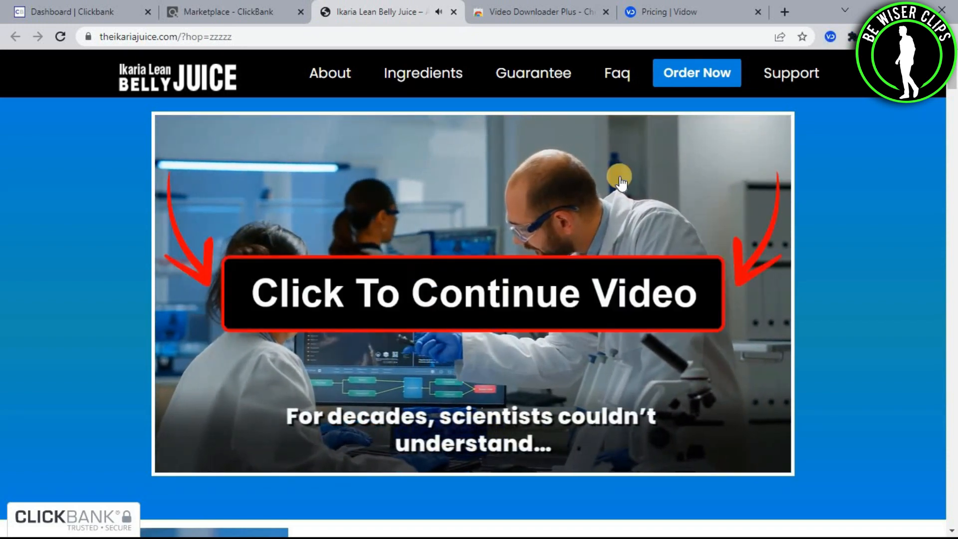
pyautogui.moveTo(829, 38)
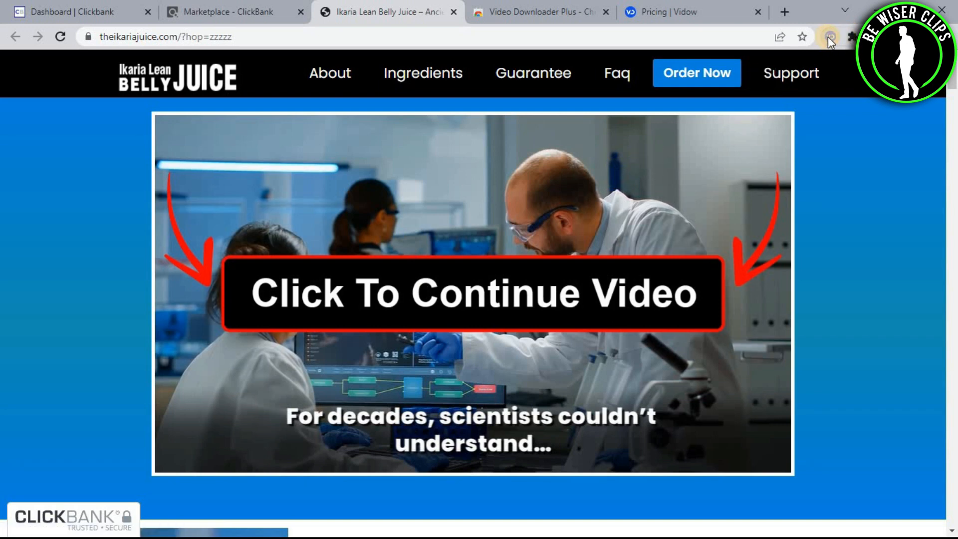
# Step: Download the 2.18 MB Ikaria Lean Belly Juice sales video as mp4 via Video Downloader Plus
pyautogui.click(828, 37)
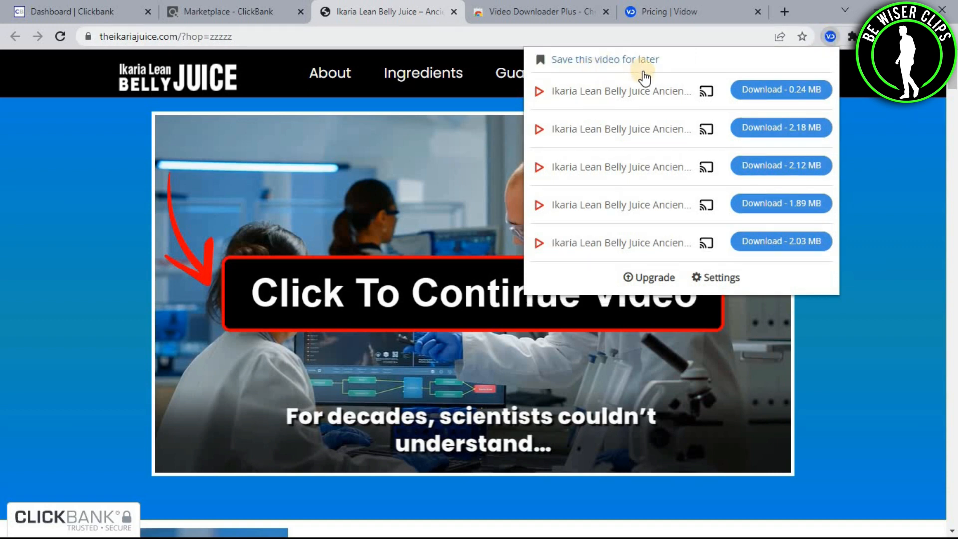
pyautogui.moveTo(572, 91)
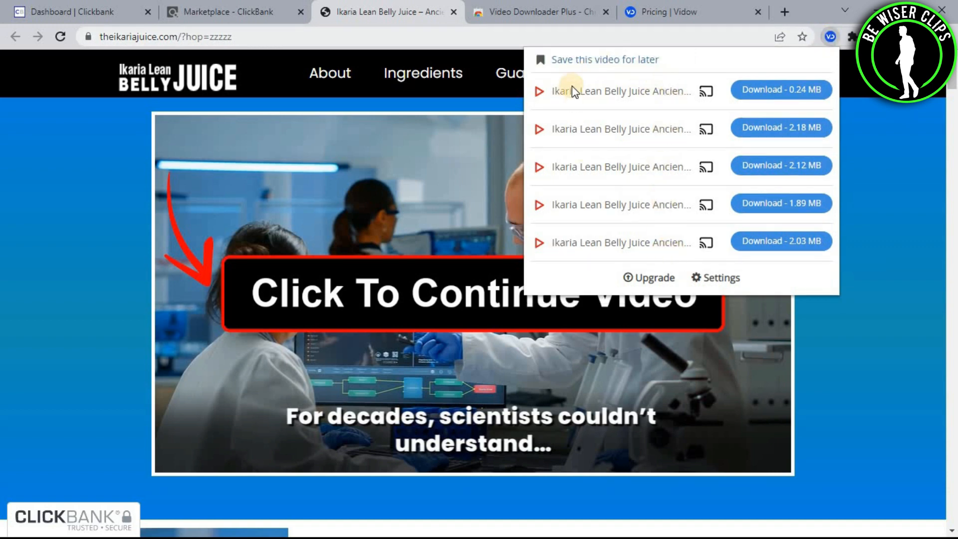
pyautogui.moveTo(635, 97)
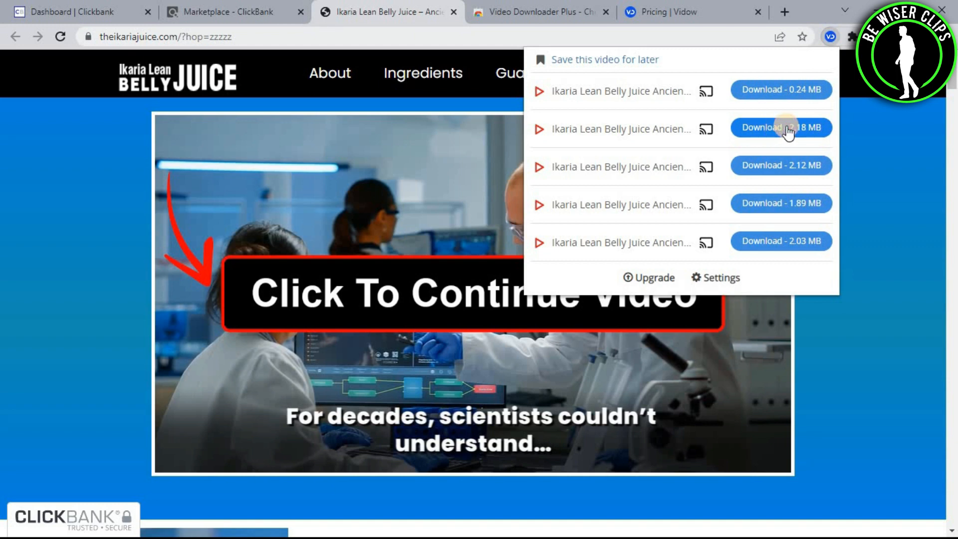
pyautogui.click(780, 127)
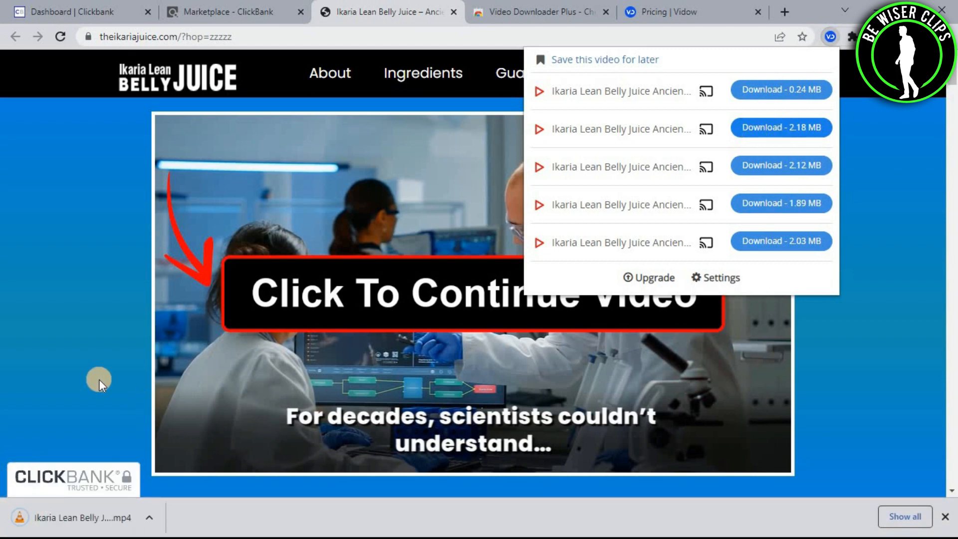